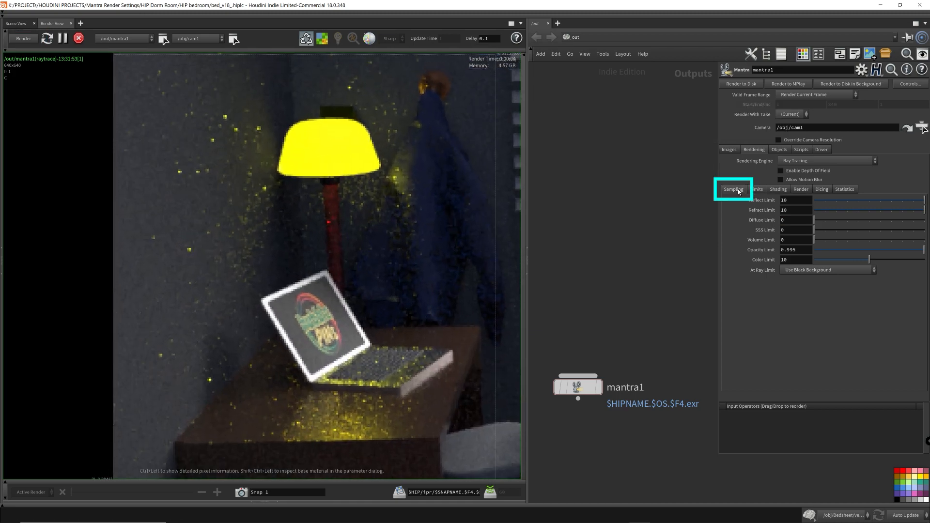
Set mantra1's Diffuse Quality, Diffuse Limit, Reflection Quality and Refraction Quality to 5
left_click(732, 188)
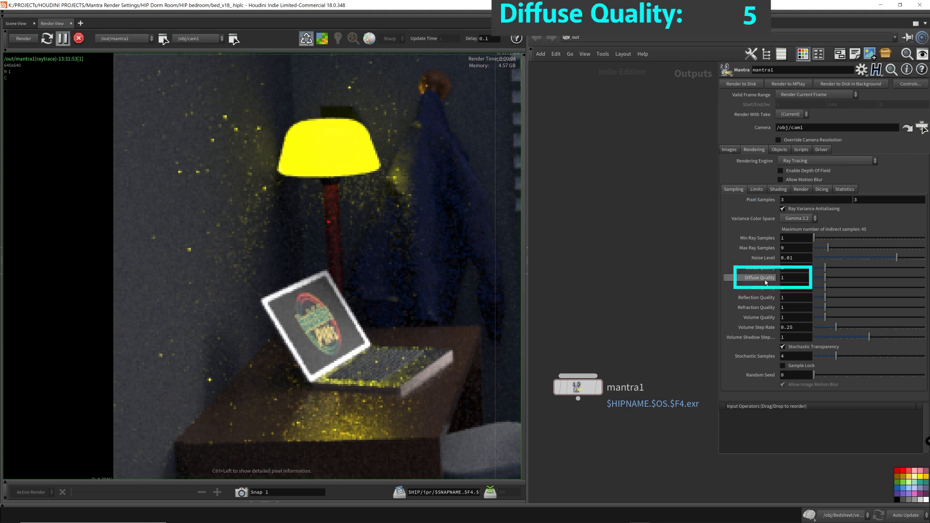
left_click(756, 188)
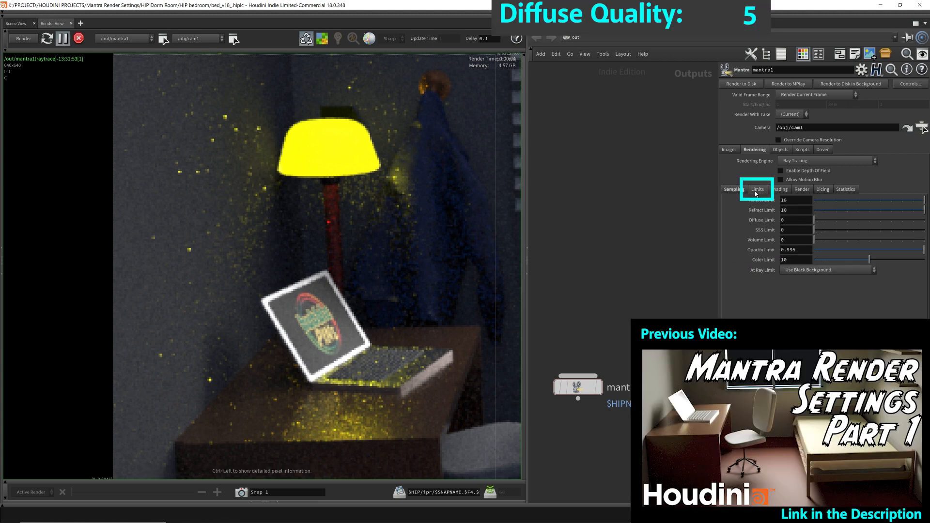
type("5")
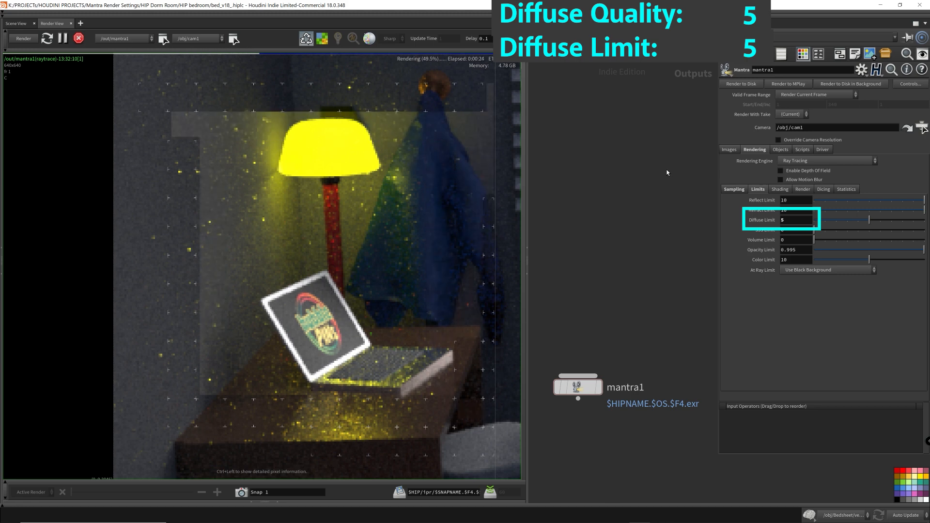
left_click(732, 188)
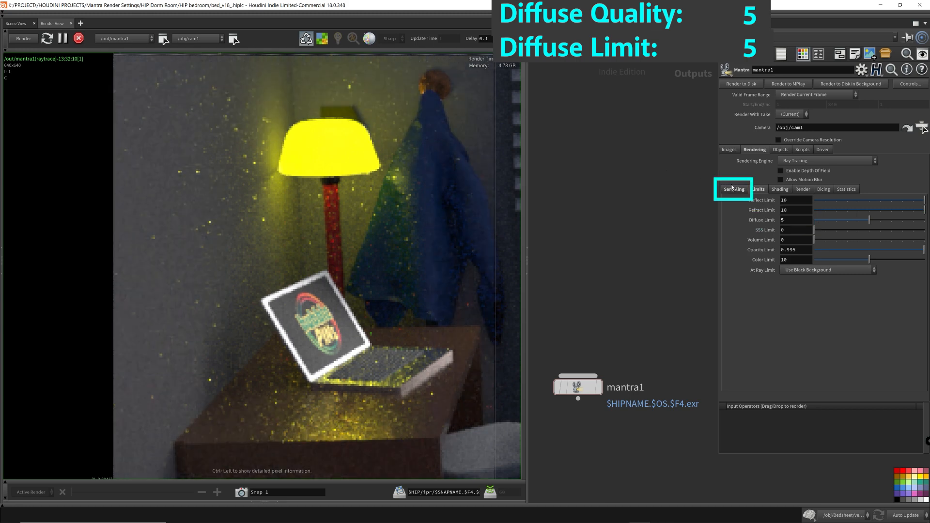
left_click(733, 188)
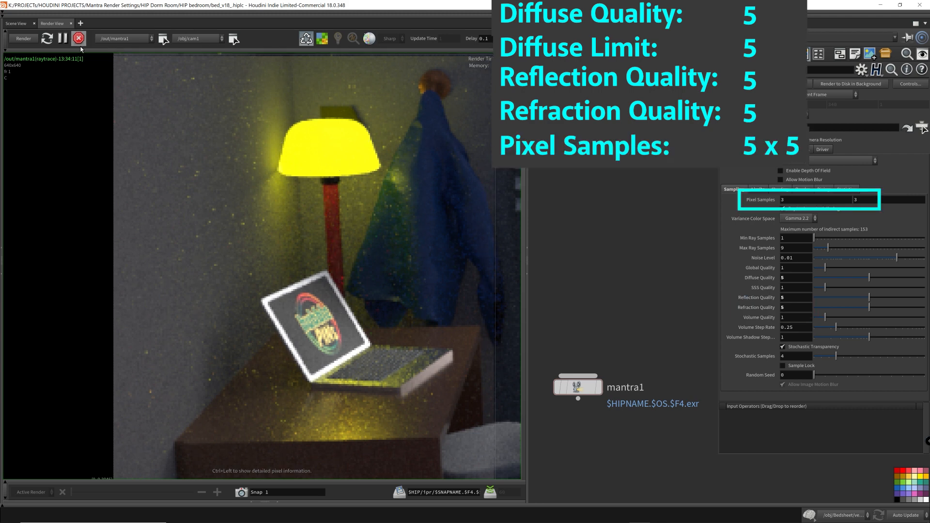
Raise mantra1's Pixel Samples from 3×3 to 5, then to 7
left_click(62, 38)
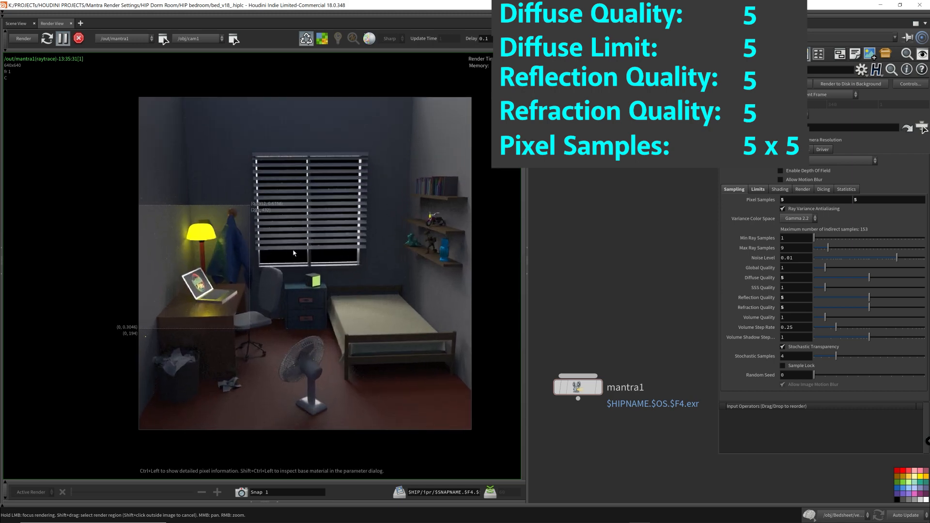
left_click(818, 199)
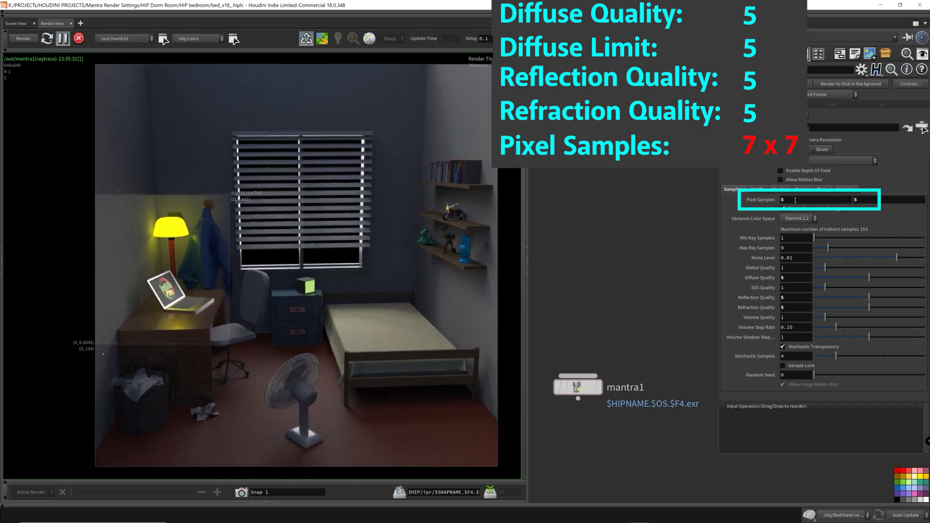
type("7")
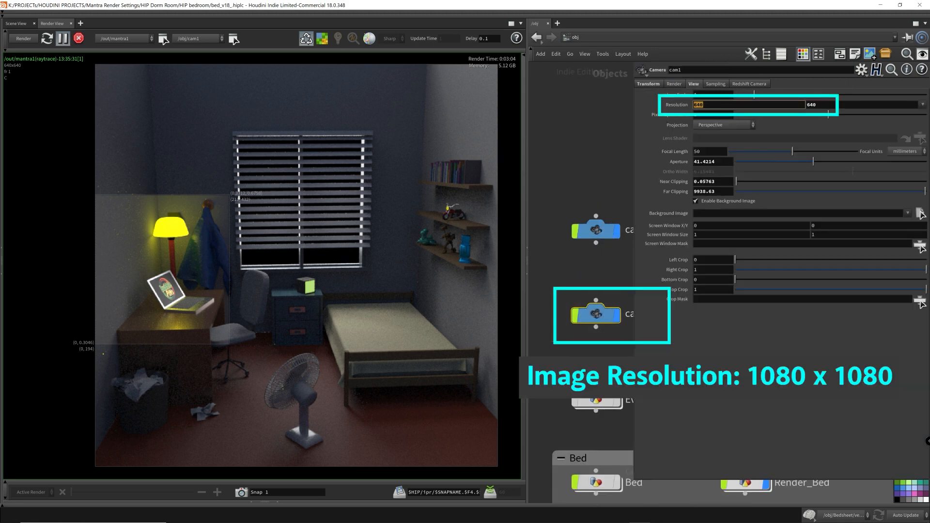
Try a 1080×1080 resolution on cam1, then return it to 640×640
type("1080")
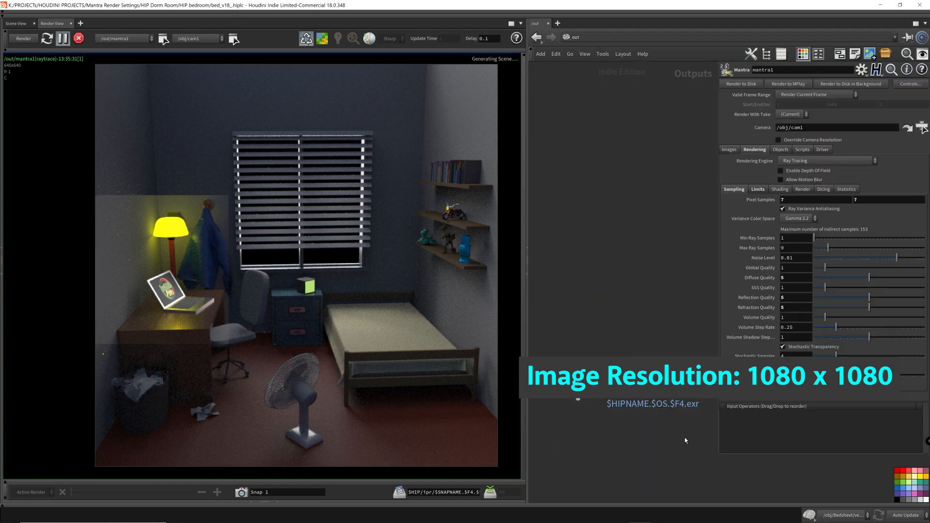
left_click(23, 37)
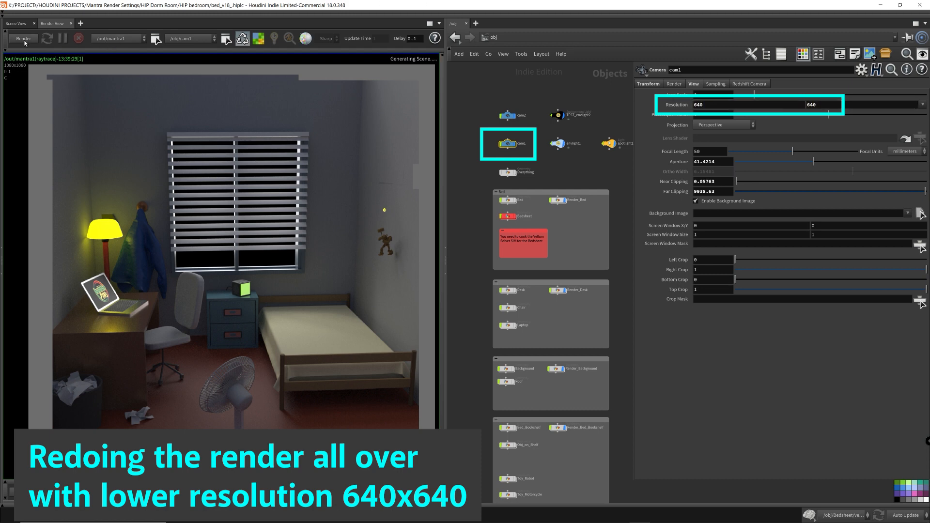
Start a fresh Render View render of the bedroom at 640×640
left_click(23, 37)
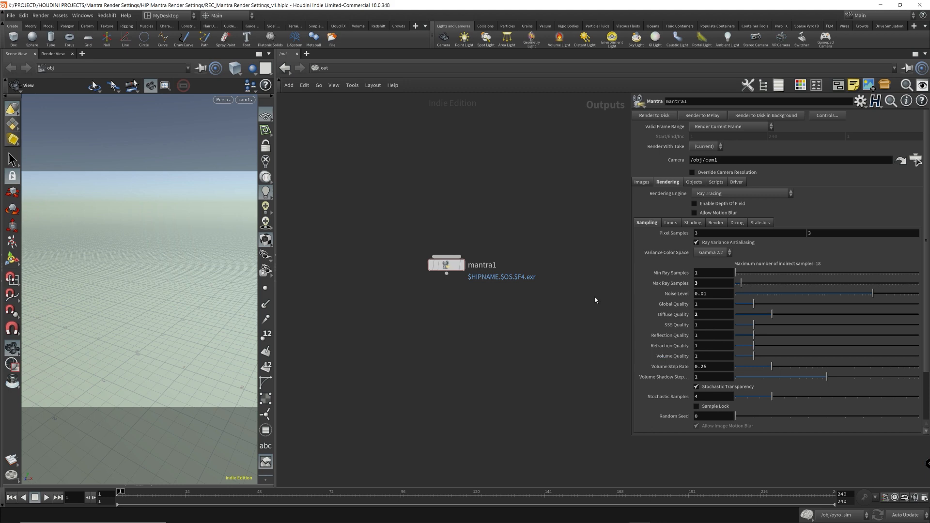
Give mantra1 Max Ray Samples 9 and Reflection Quality 2
left_click(696, 313)
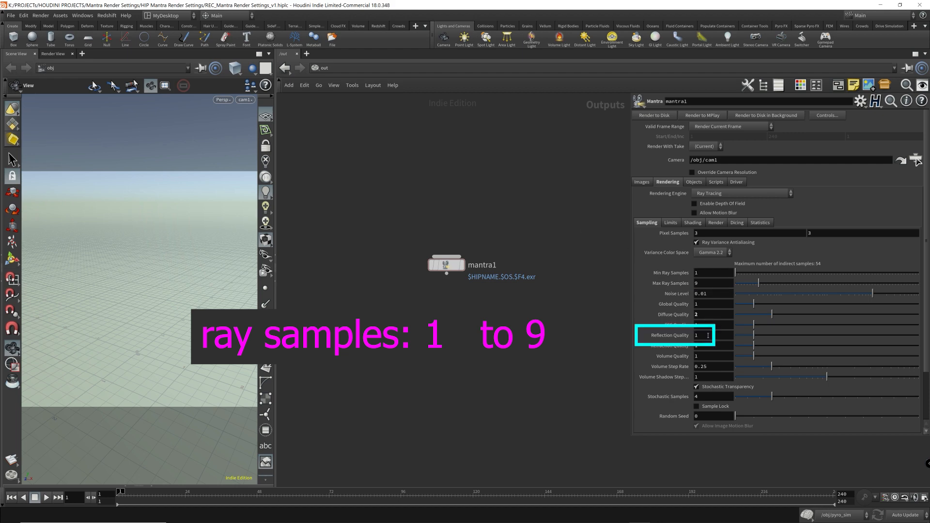
type("2")
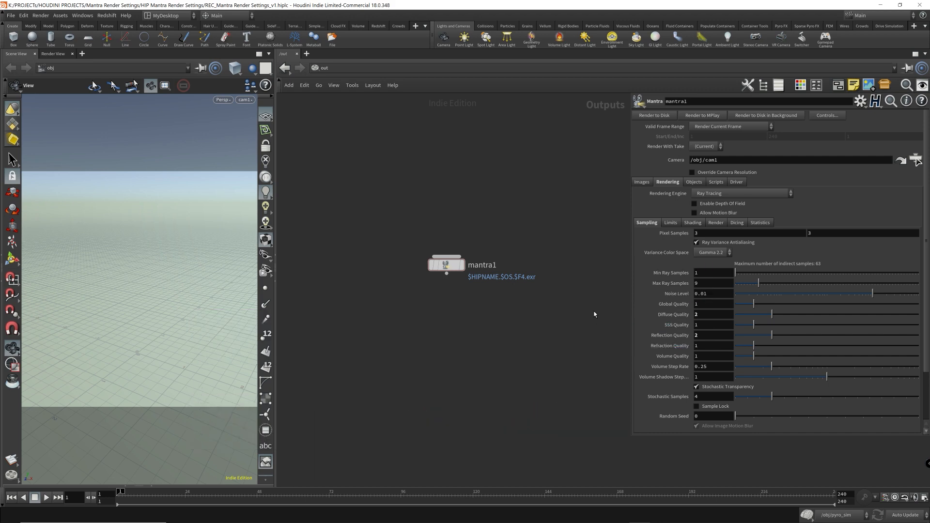
left_click(702, 293)
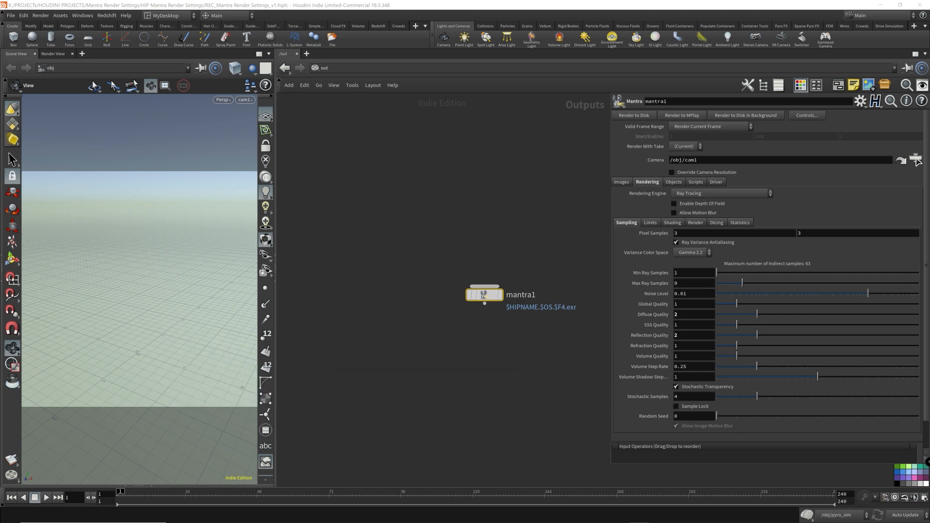
Navigate the network pane to the empty /mat material network
left_click(692, 325)
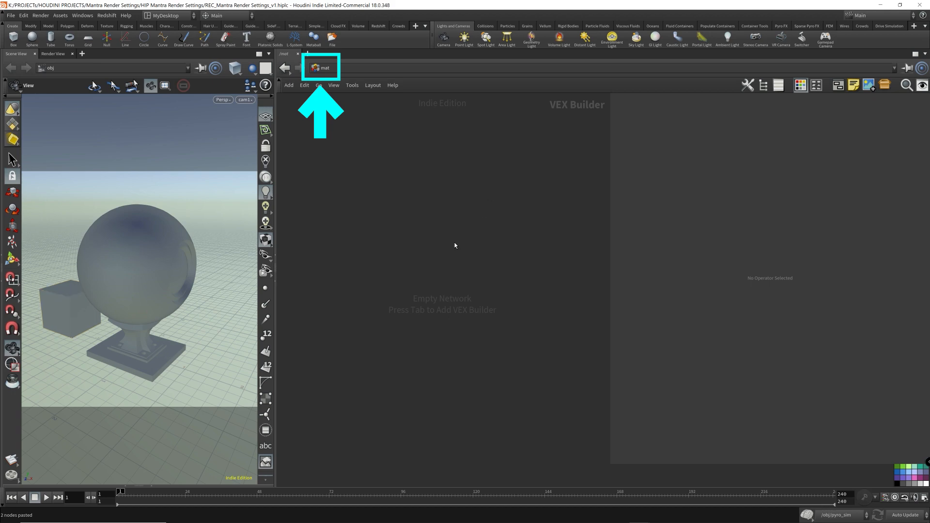
Add a Material Palette pane, add Skin and Plastic to /mat, and assign /mat/plastic to SSS_box
left_click(308, 54)
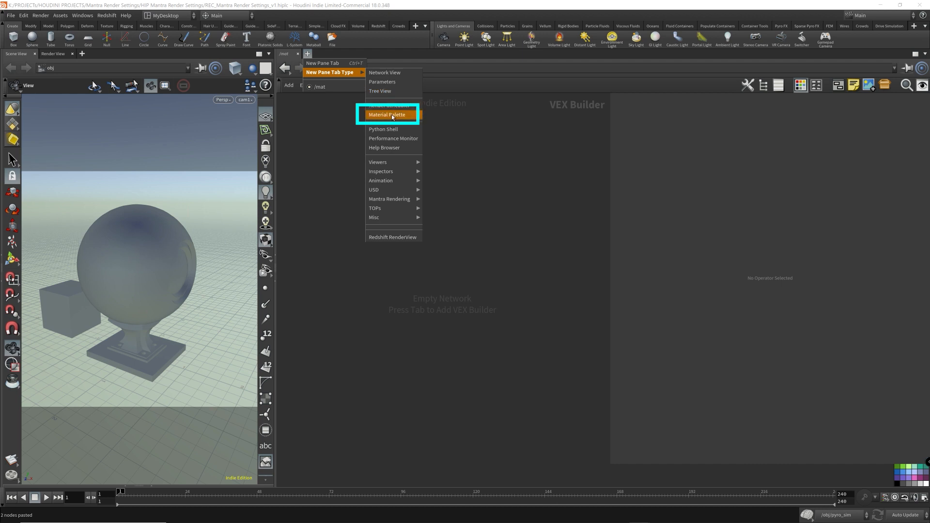
left_click(386, 114)
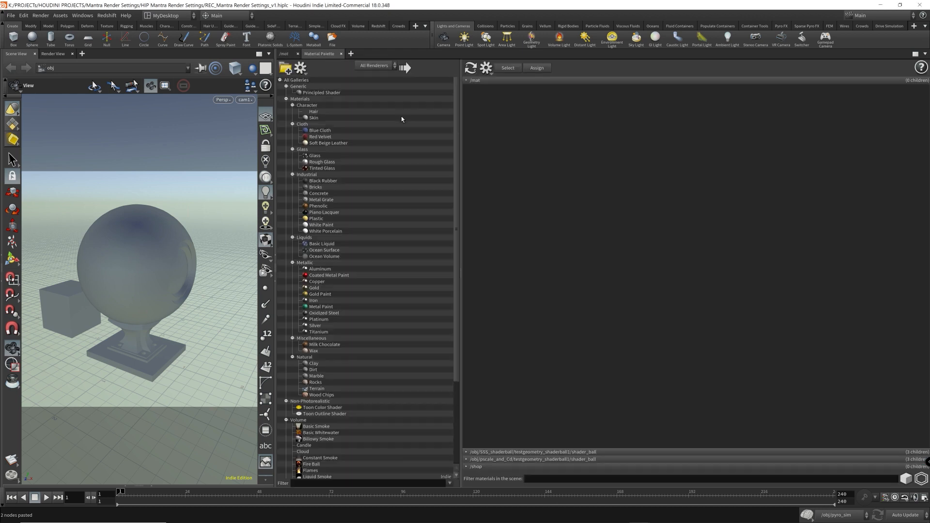
left_click(316, 218)
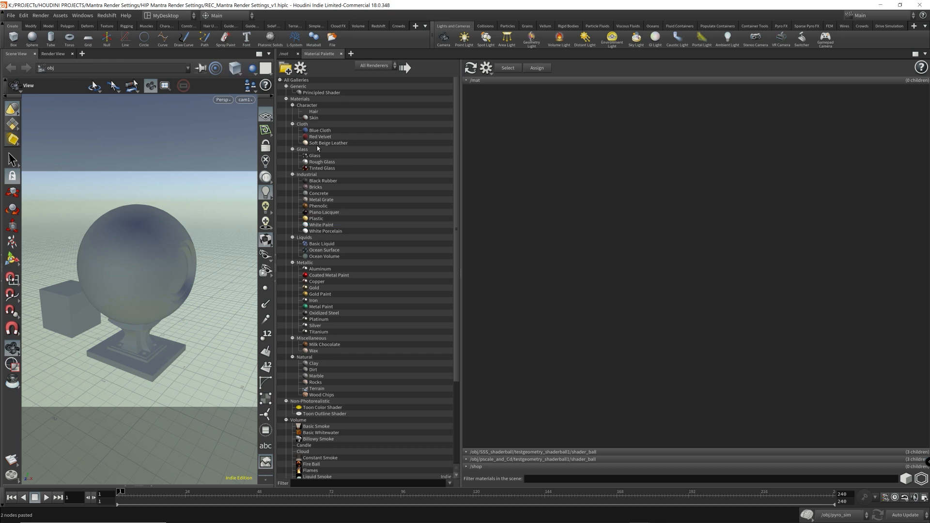
left_click(314, 117)
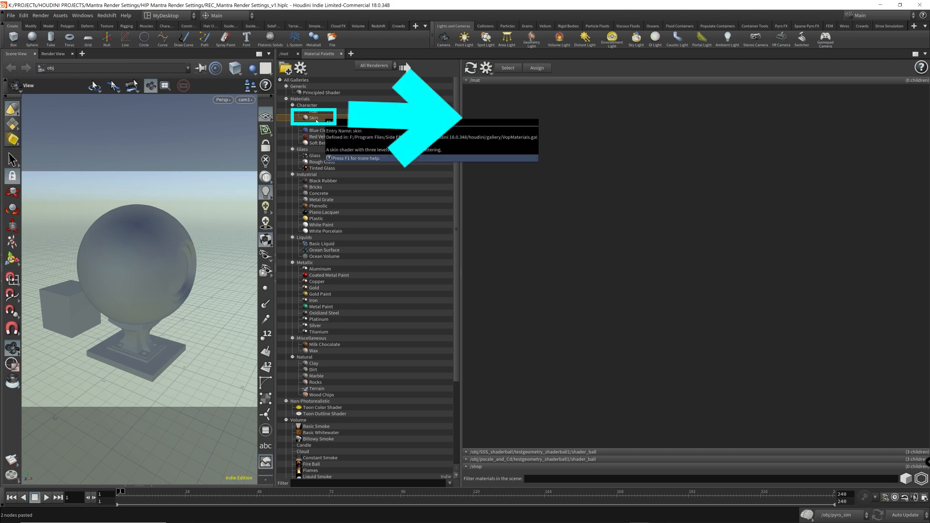
double_click(314, 116)
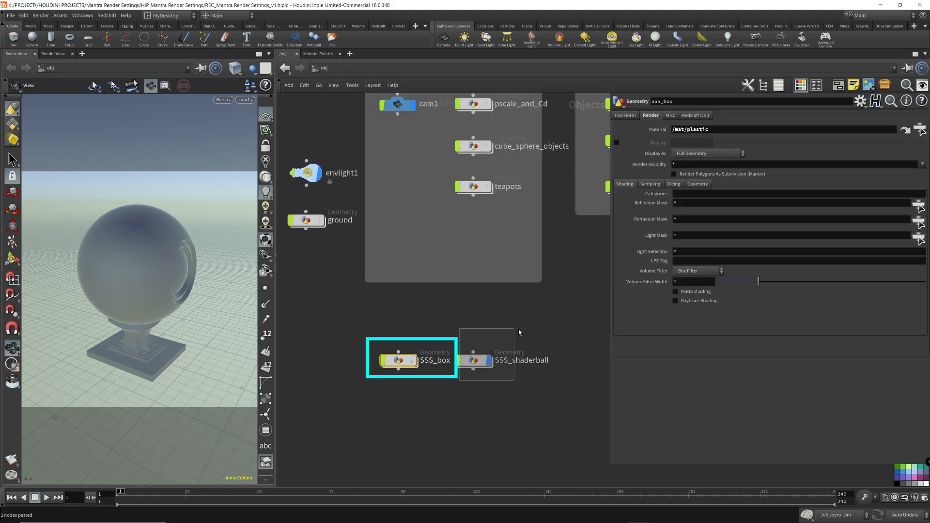
Select SSS_shaderball and set its Render tab material to /mat/skin
left_click(486, 360)
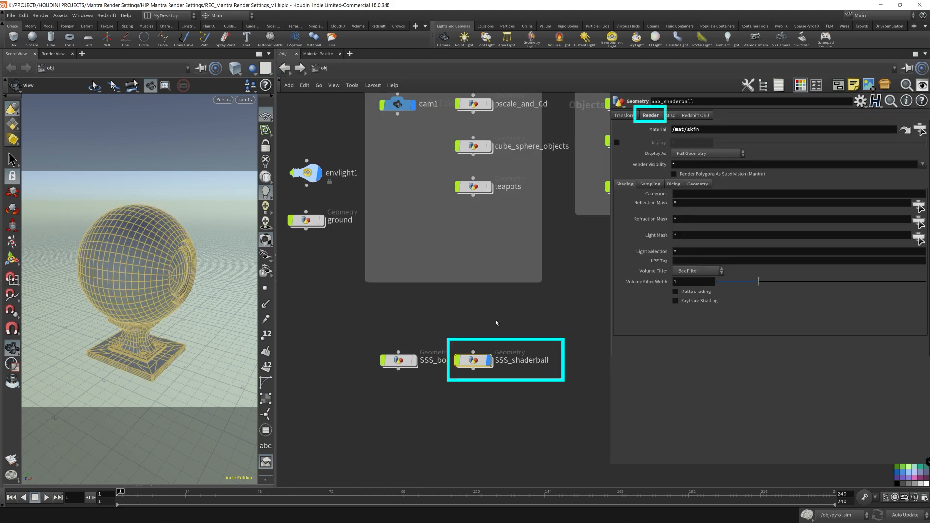
left_click(920, 129)
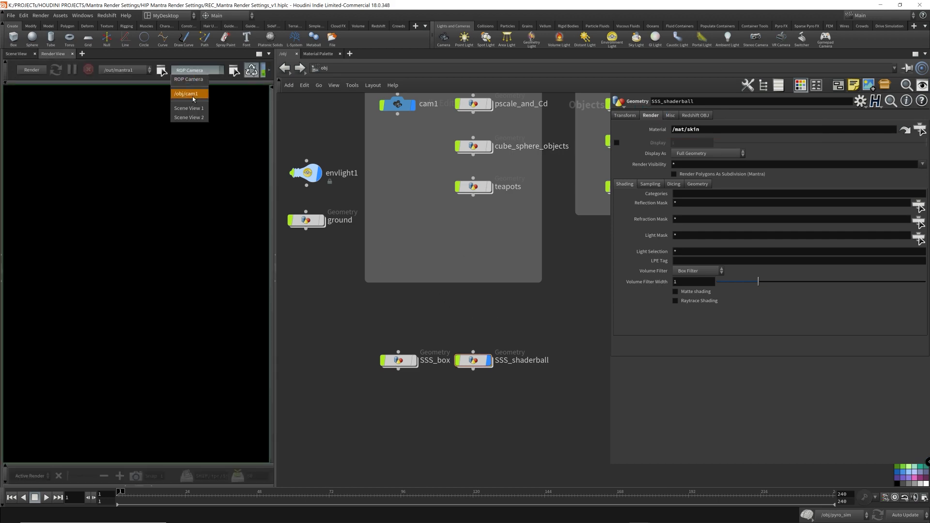
Choose /obj/cam1 as the Render View camera to render the skin shader ball
left_click(187, 93)
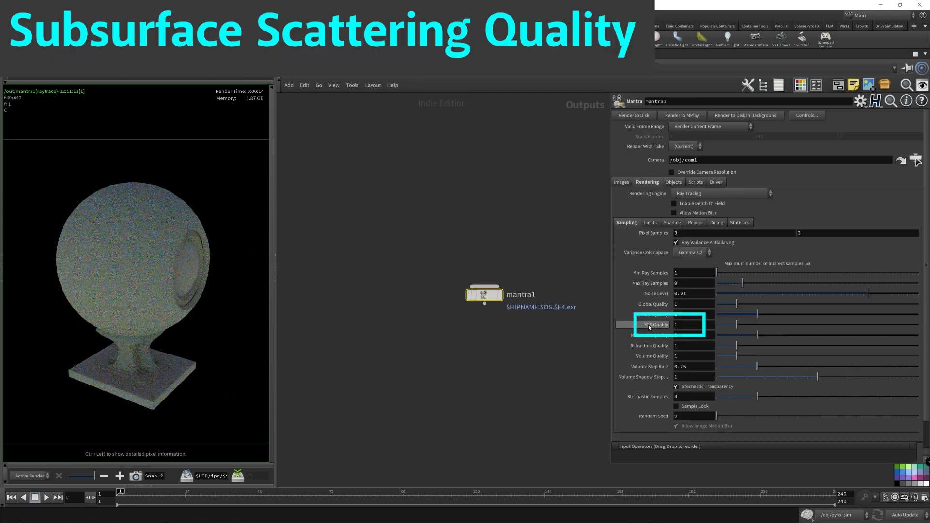
Set mantra1 SSS Quality to 3, re-render, then raise it to 6
left_click(692, 325)
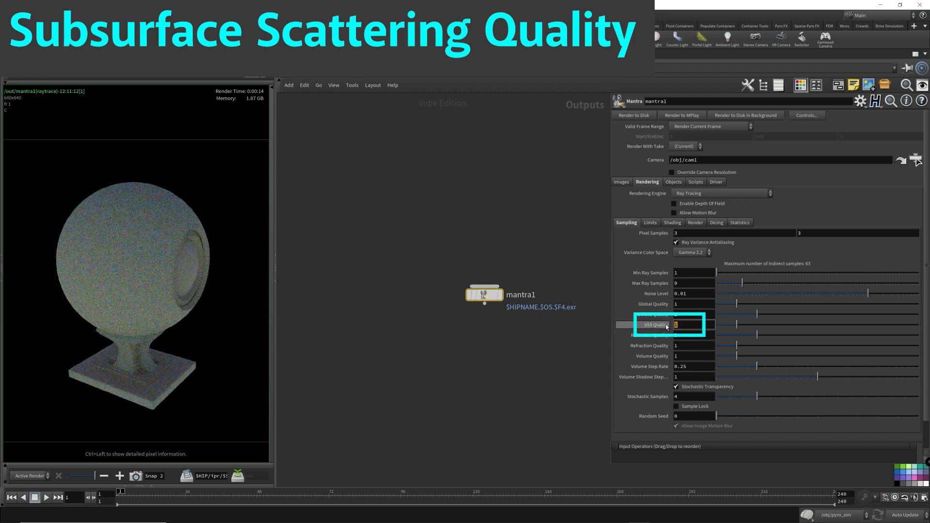
type("3")
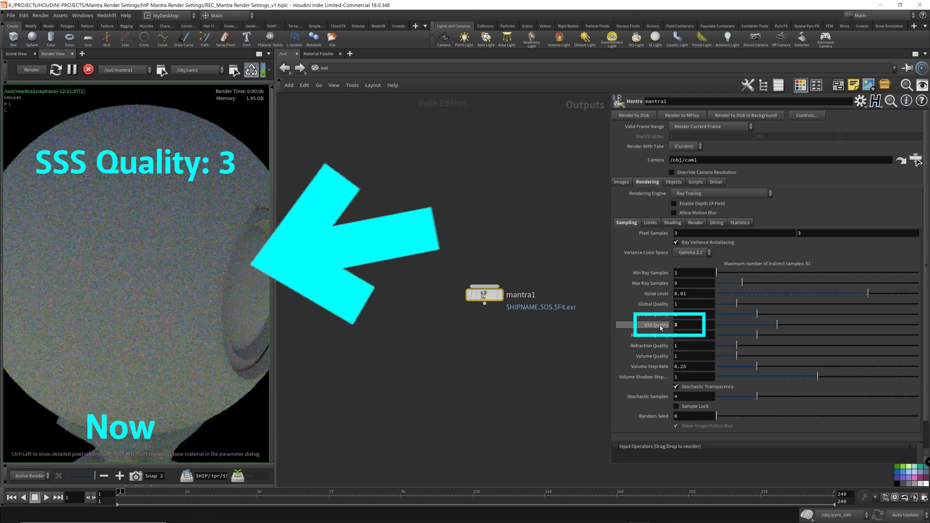
left_click(684, 324)
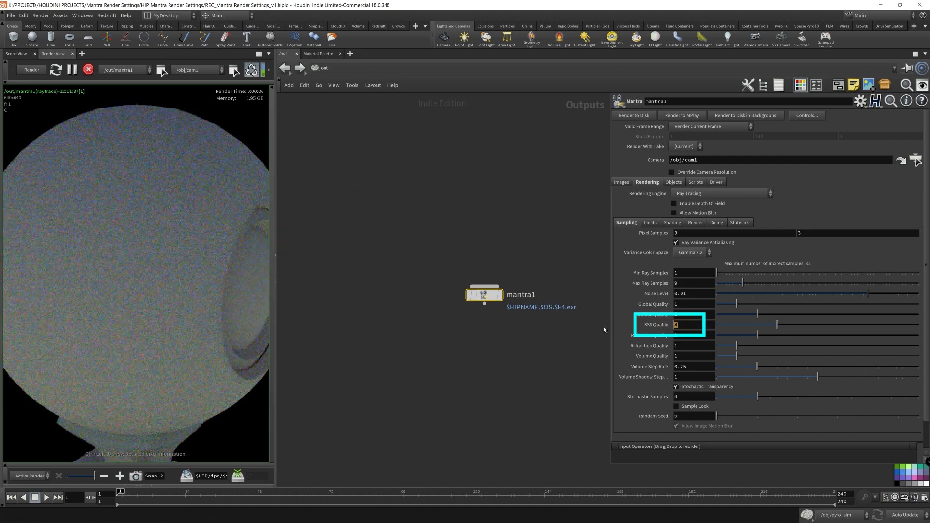
type("6")
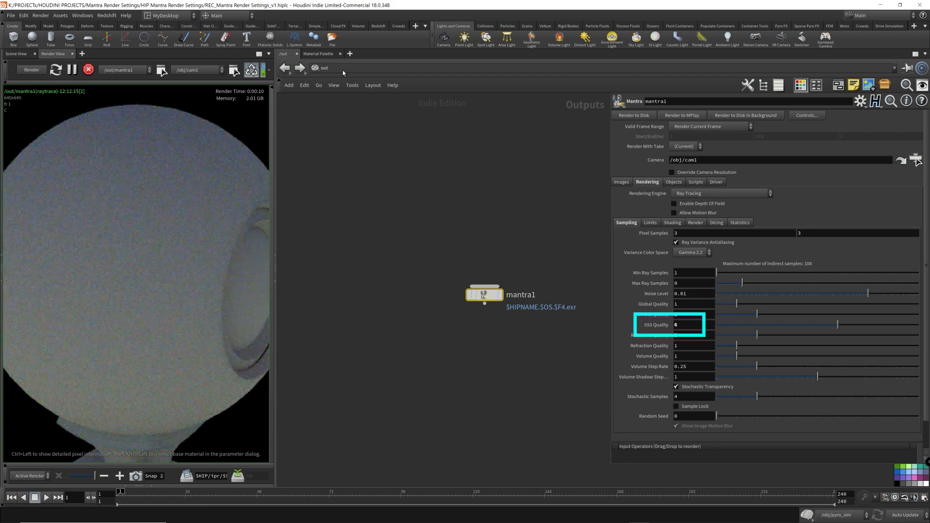
left_click(322, 67)
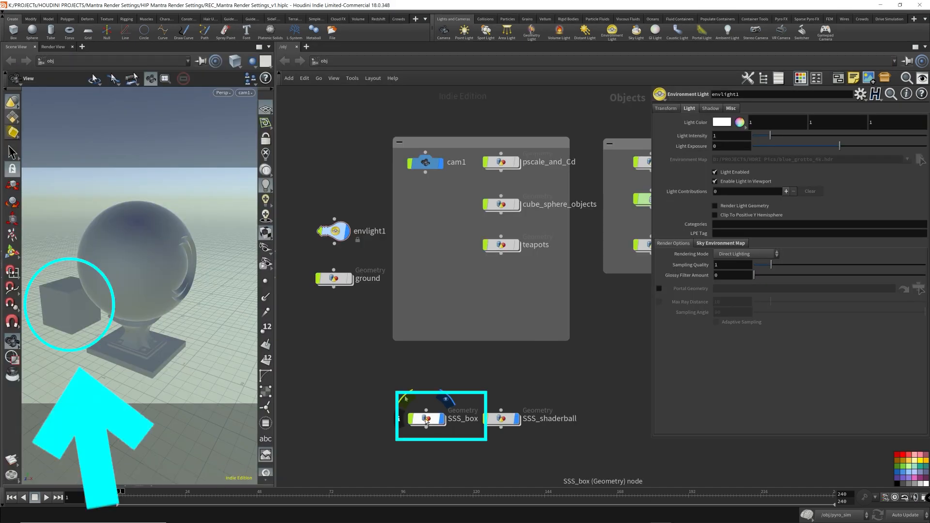
Select SSS_box and add a Plastic material to /mat from the Material Palette
left_click(425, 418)
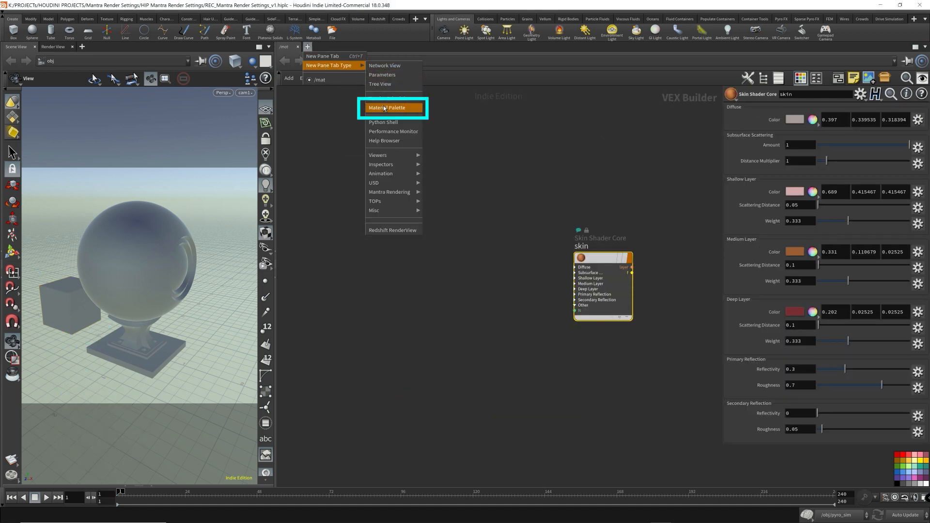
left_click(387, 108)
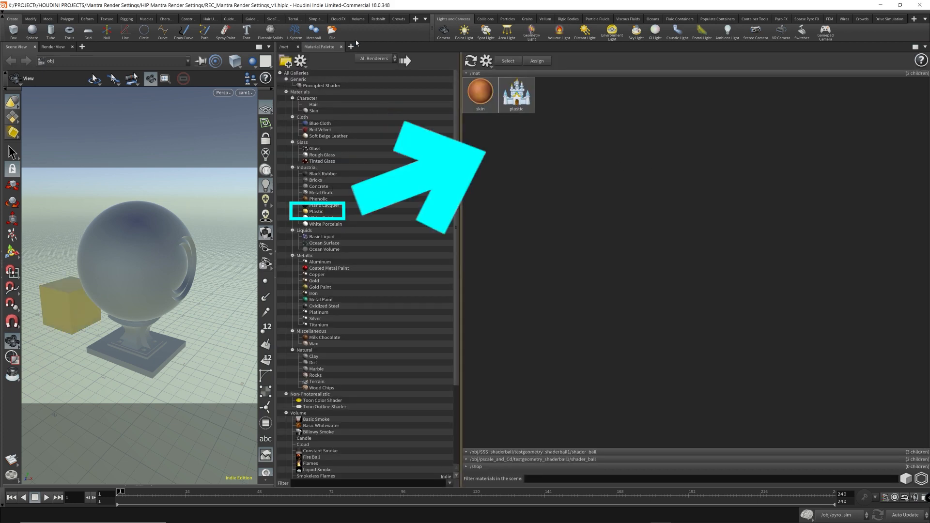
left_click(316, 211)
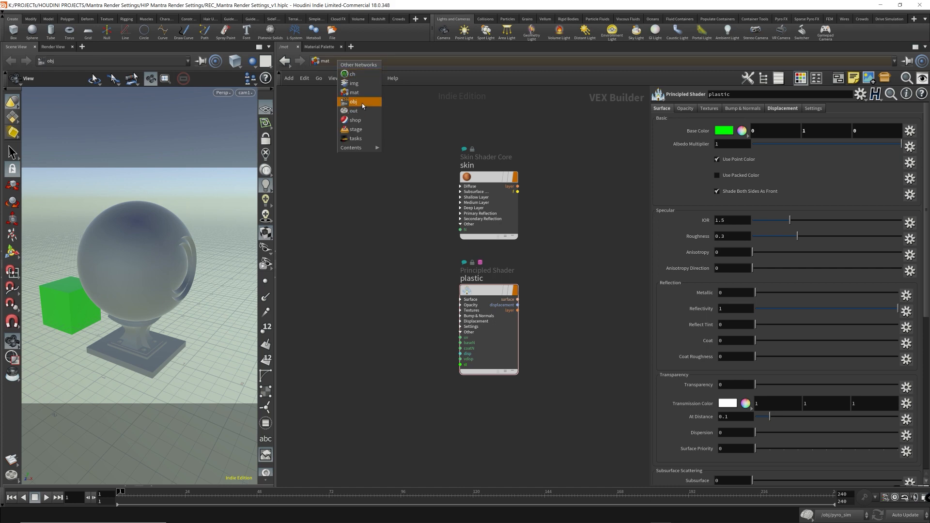
Return to /obj and render the plastic box beside the shader ball in Render View
left_click(353, 102)
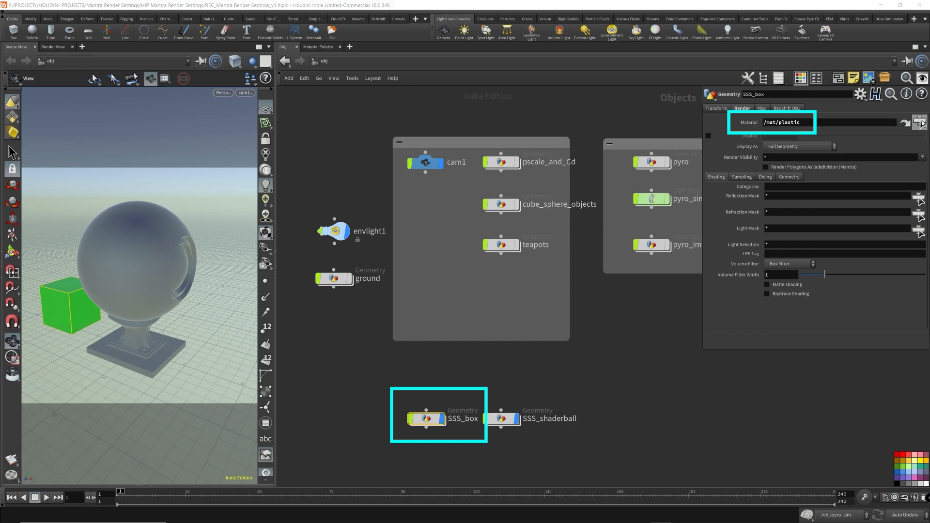
left_click(52, 47)
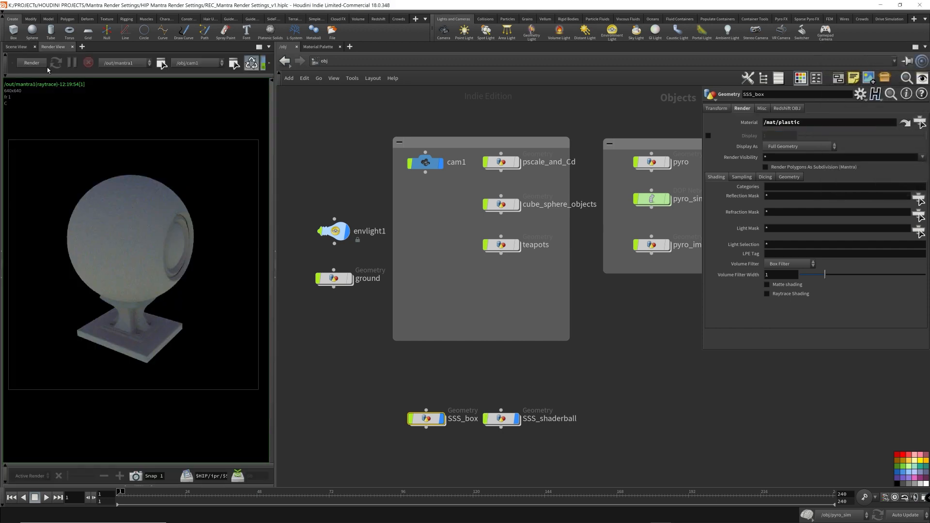
left_click(32, 63)
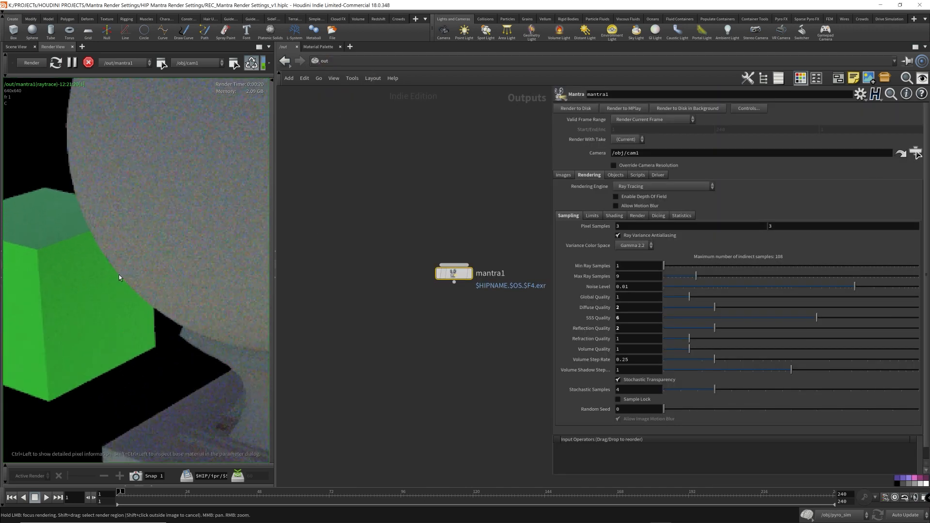
Set mantra1 SSS Quality to 1 and re-render the box and skin ball
left_click(135, 475)
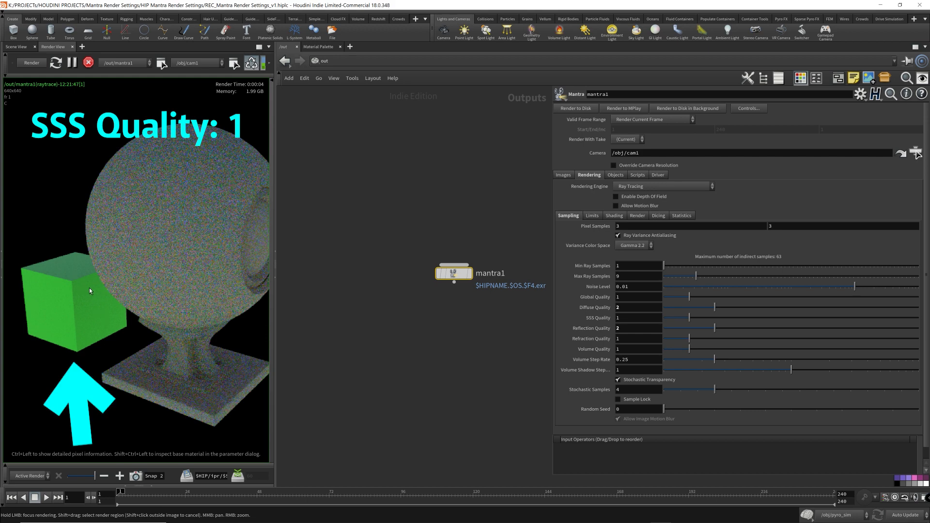
mouse_move(109, 289)
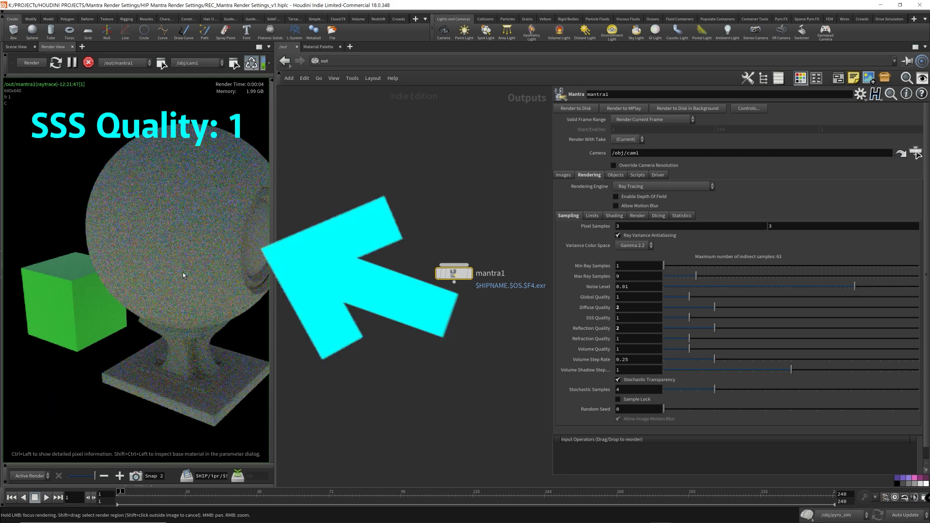
left_click(638, 317)
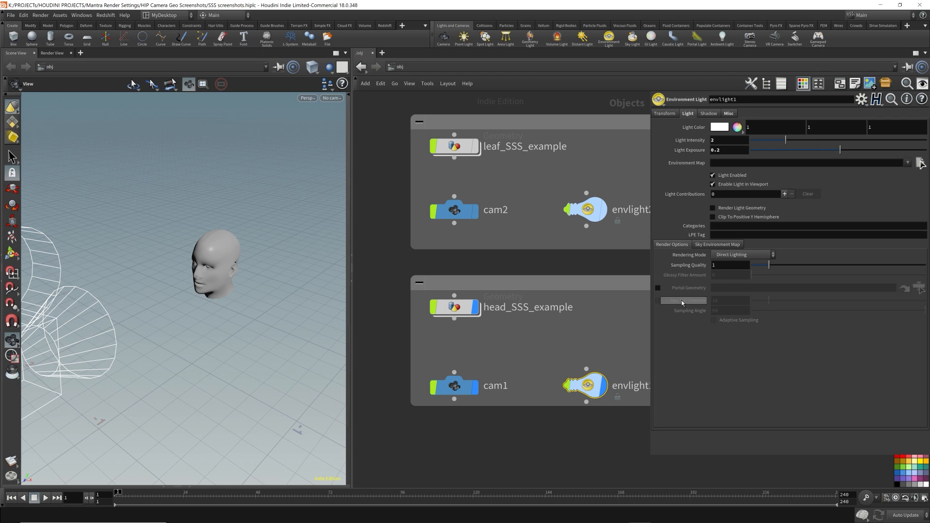
mouse_move(681, 302)
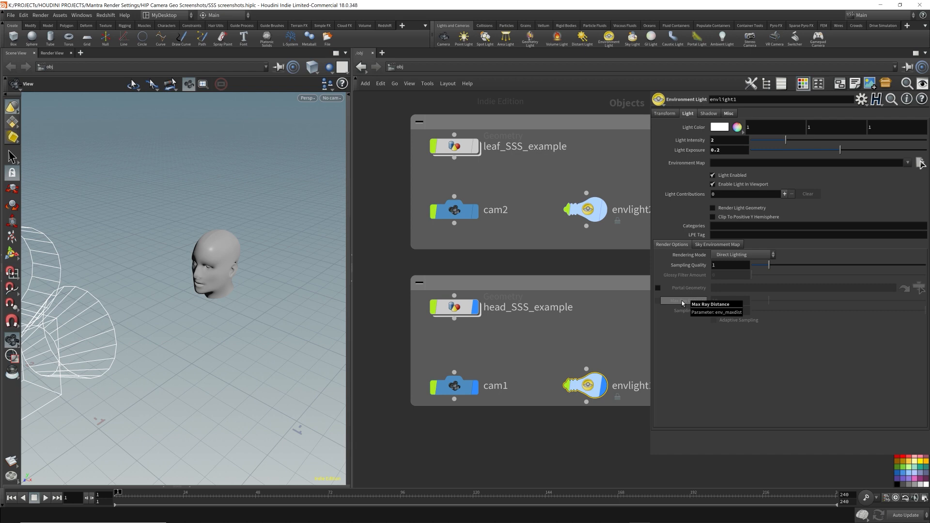
Render head_SSS_example through mantra1 with PBR at SSS Quality 5
left_click(586, 385)
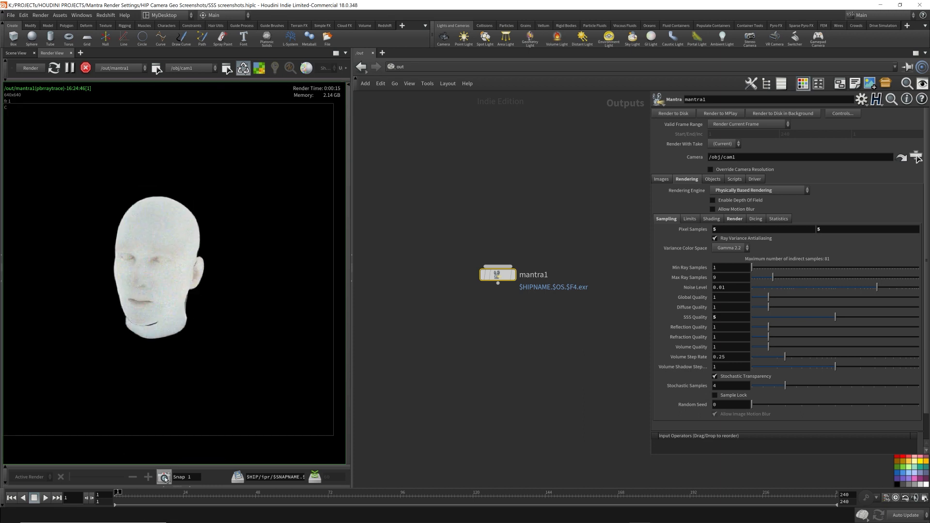
left_click(389, 66)
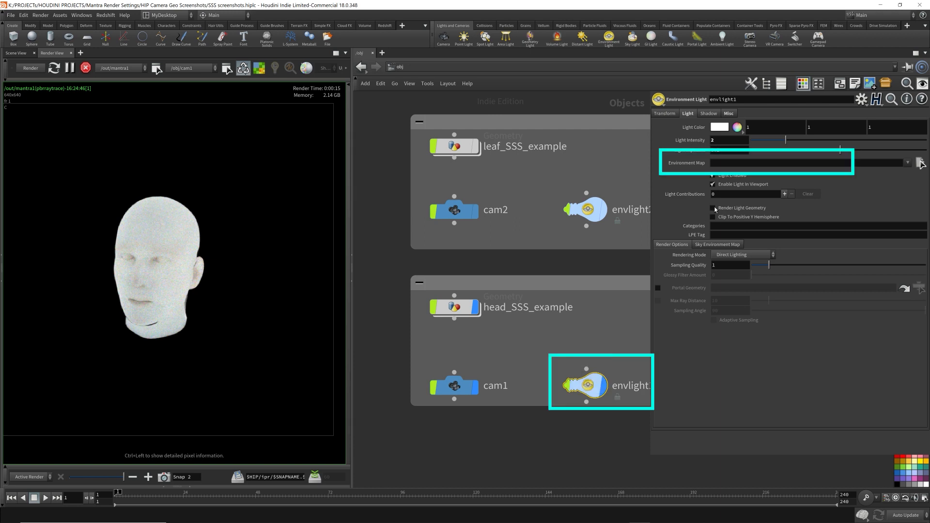
Set envlight1's Environment Map to D:/PROJECTS/HDRI Pics/aristea_wreck_4k.hdr and re-render the head
type("D:/PROJECTS/HDRI Pics/aristea_wreck_4k.hdr")
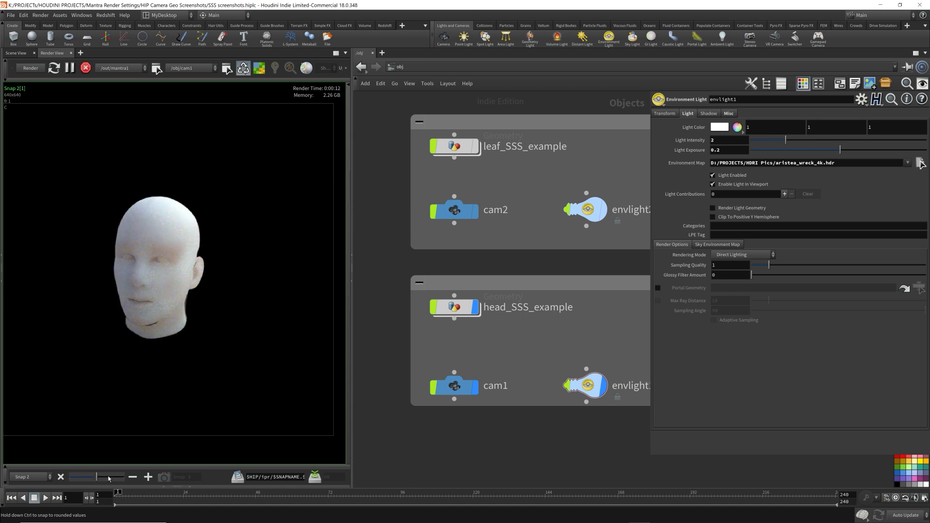
left_click(29, 67)
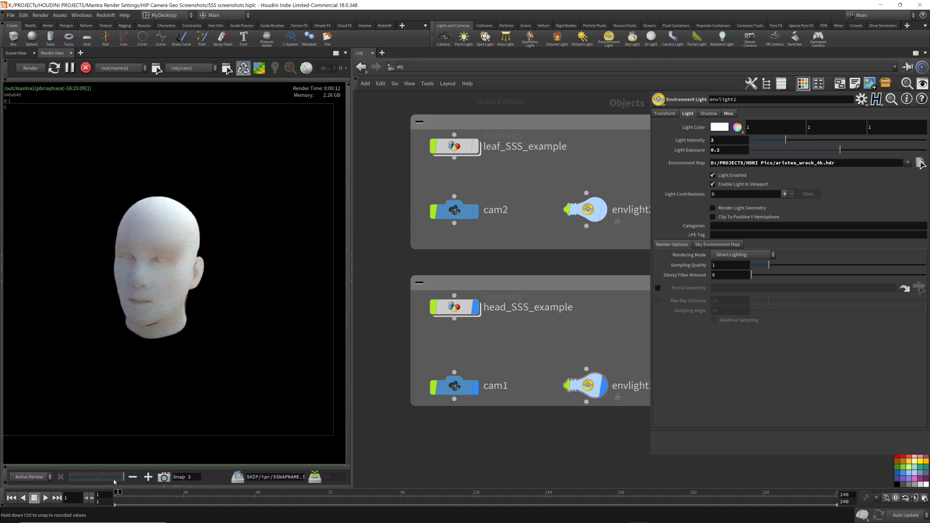